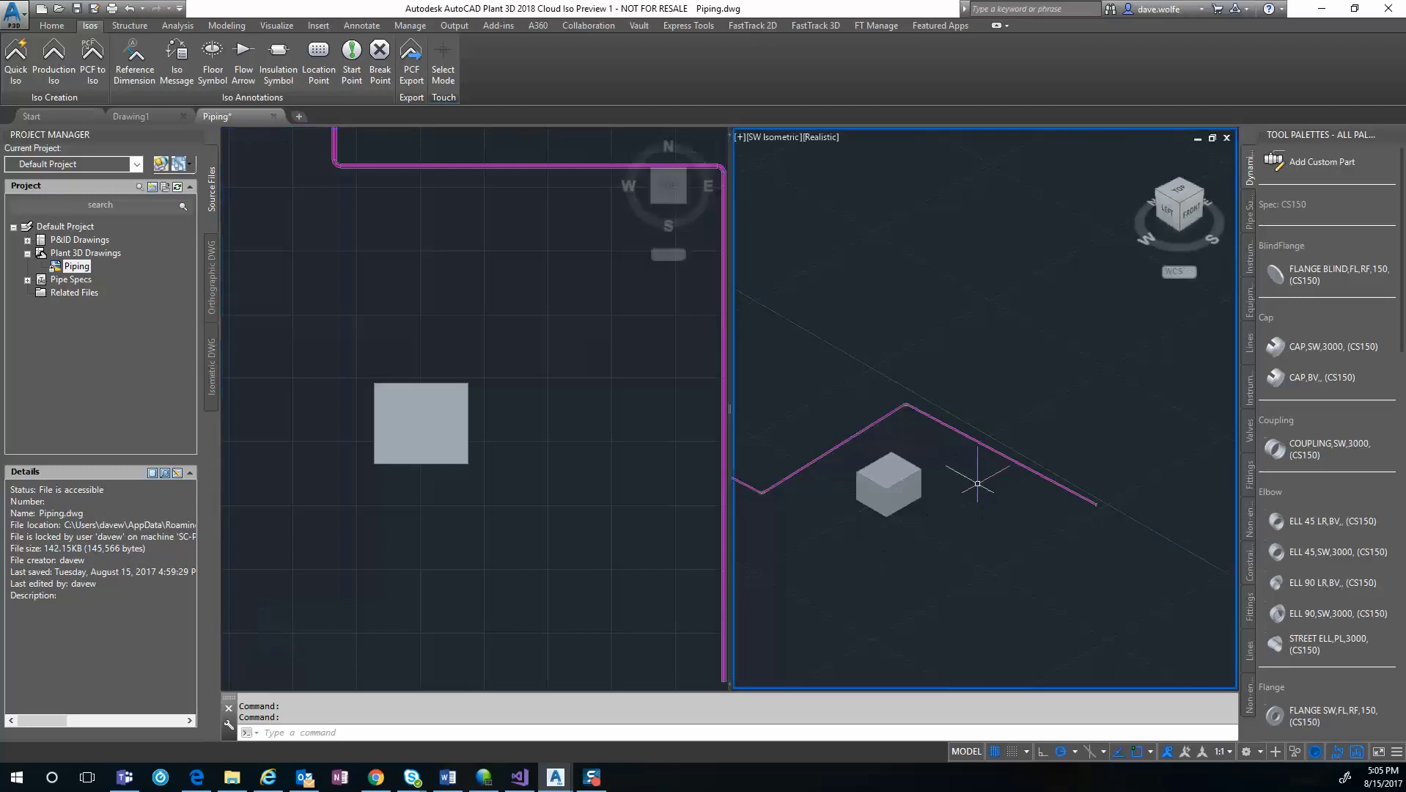
mouse_move(999, 479)
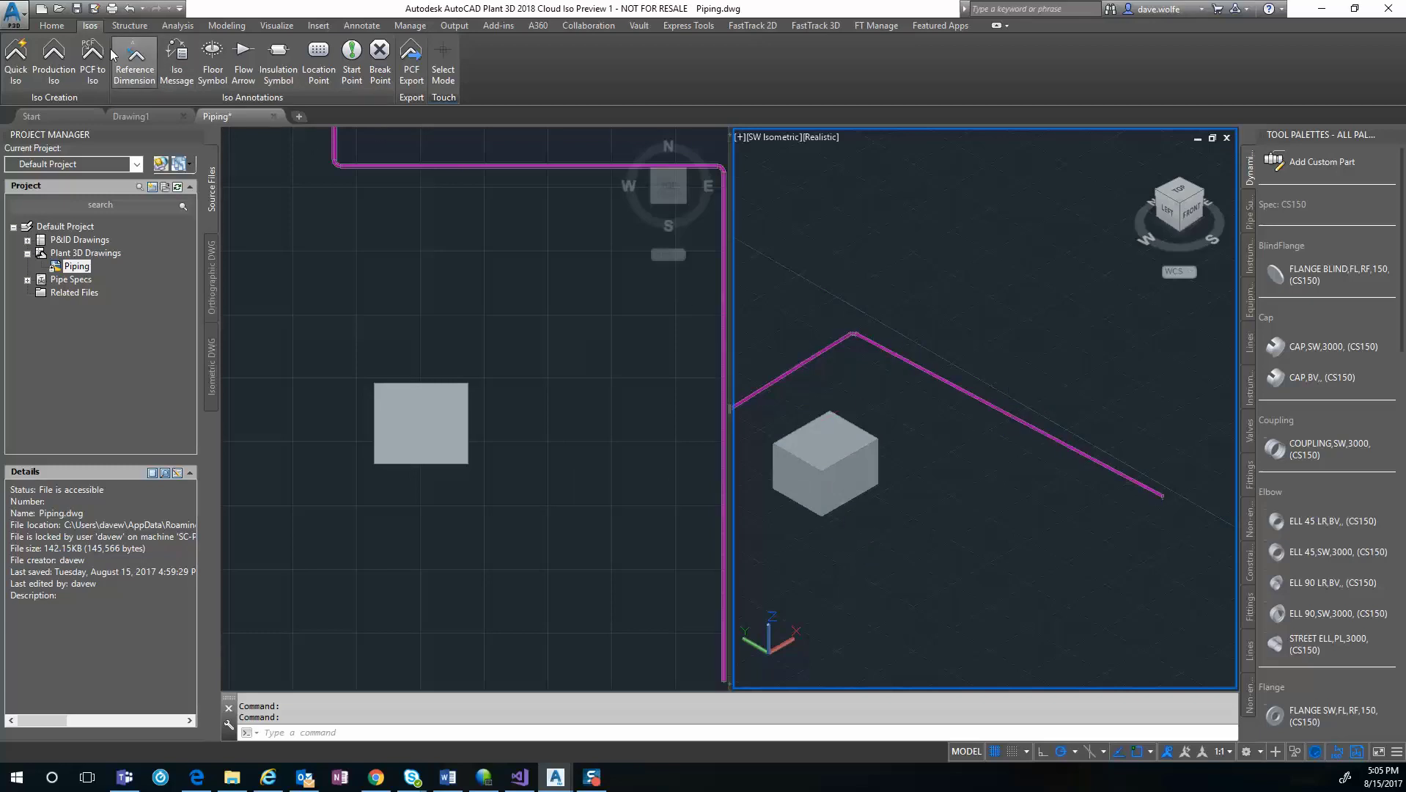
Step: Start ROUTETOSLOPEDHEADER from the Home ribbon to route a branch toward the magenta header
left_click(54, 23)
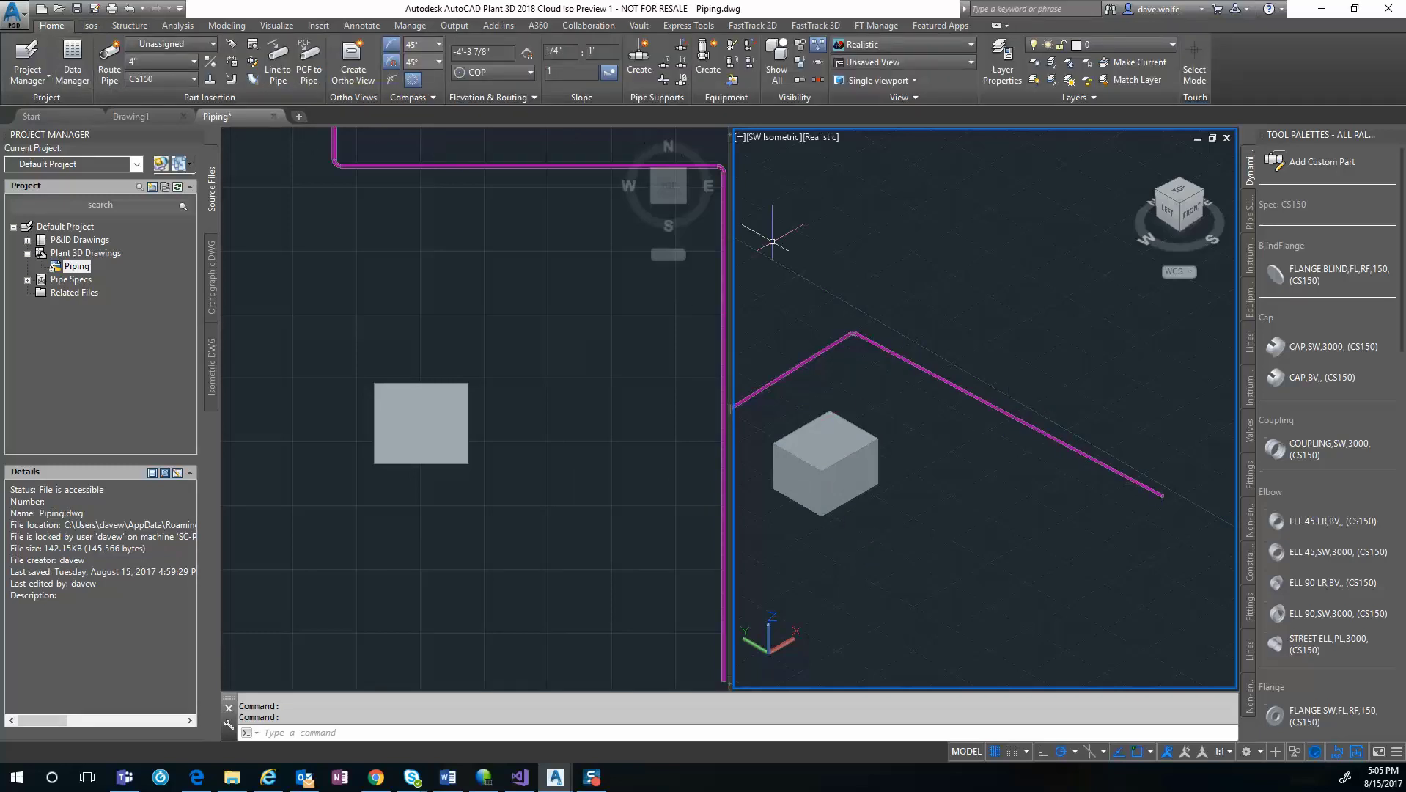
mouse_move(980, 390)
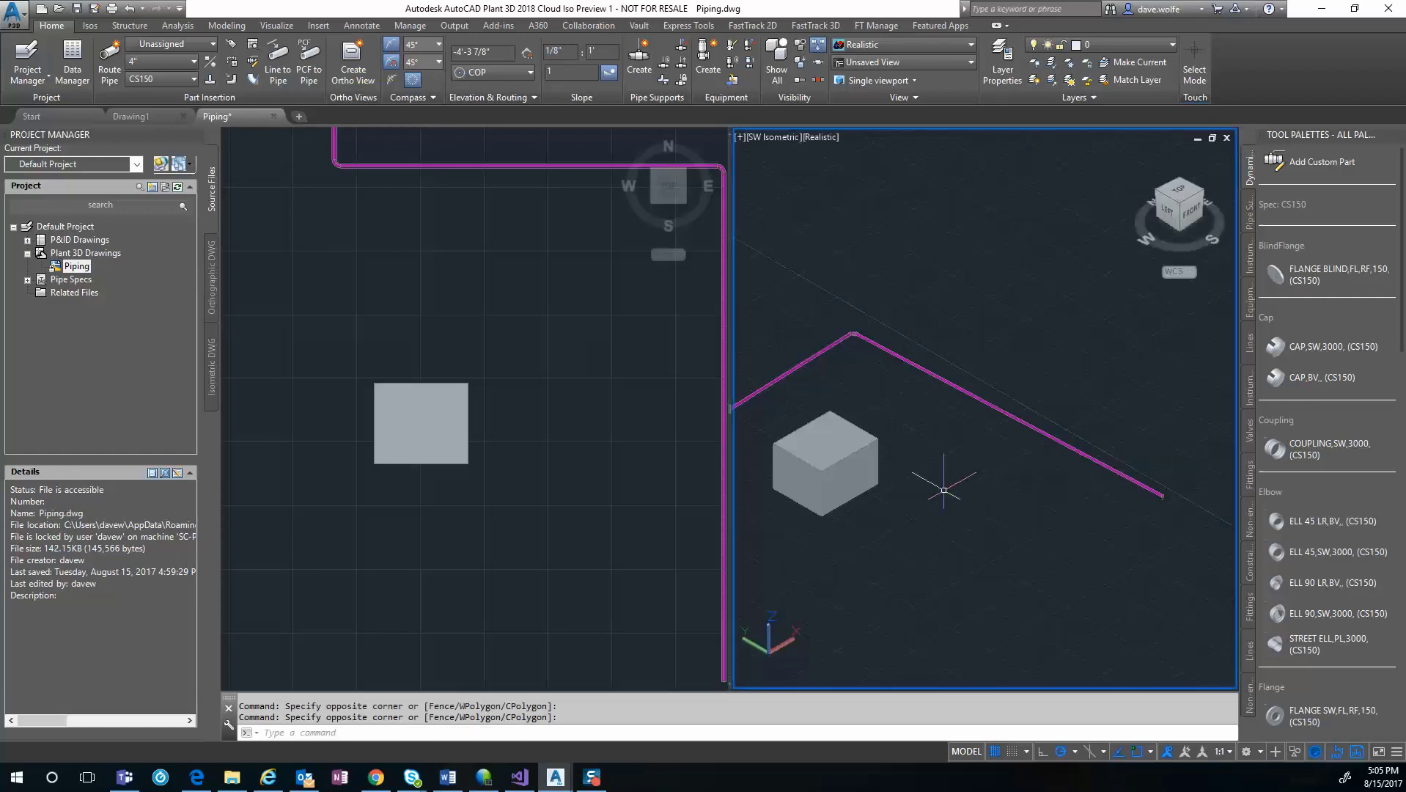
mouse_move(619, 380)
type("ROUTE")
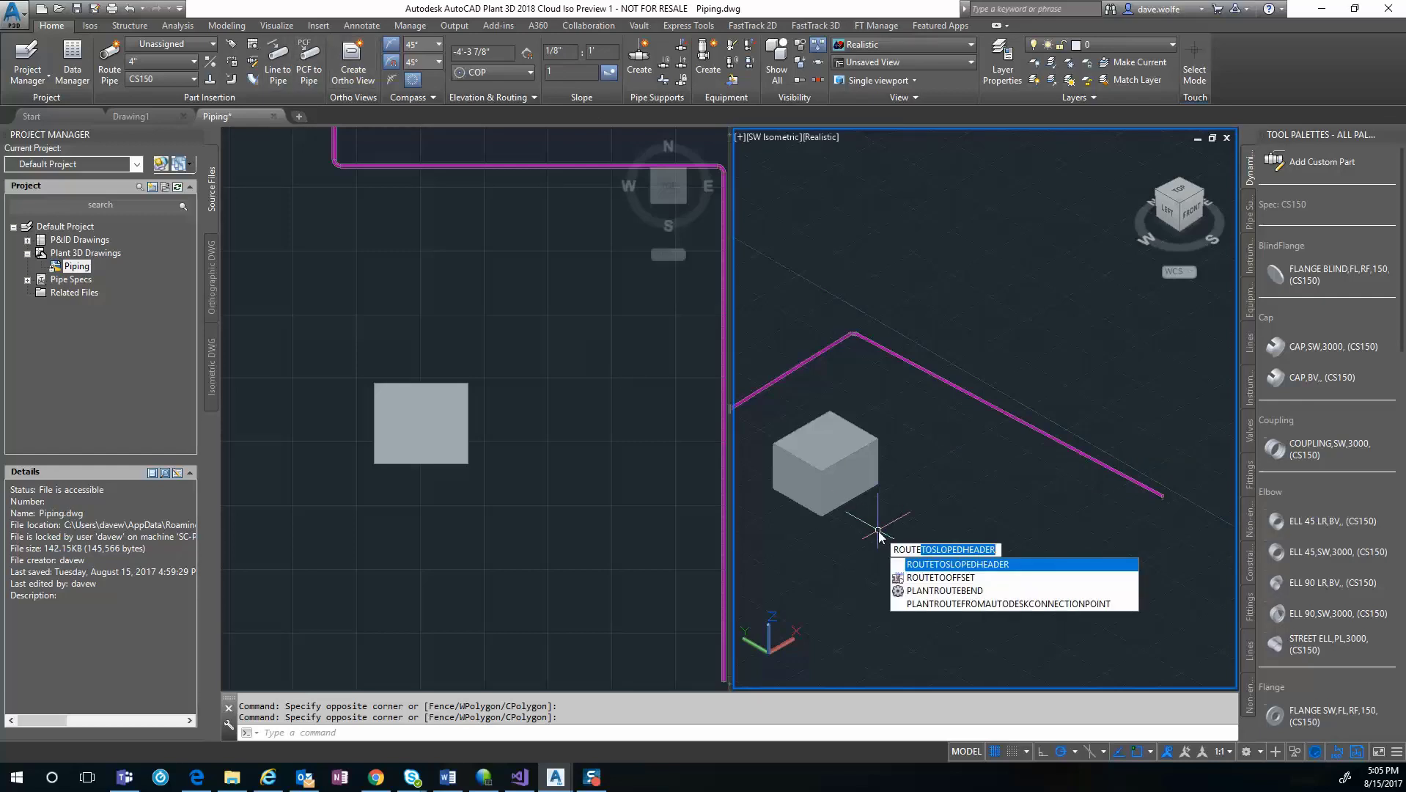
left_click(957, 562)
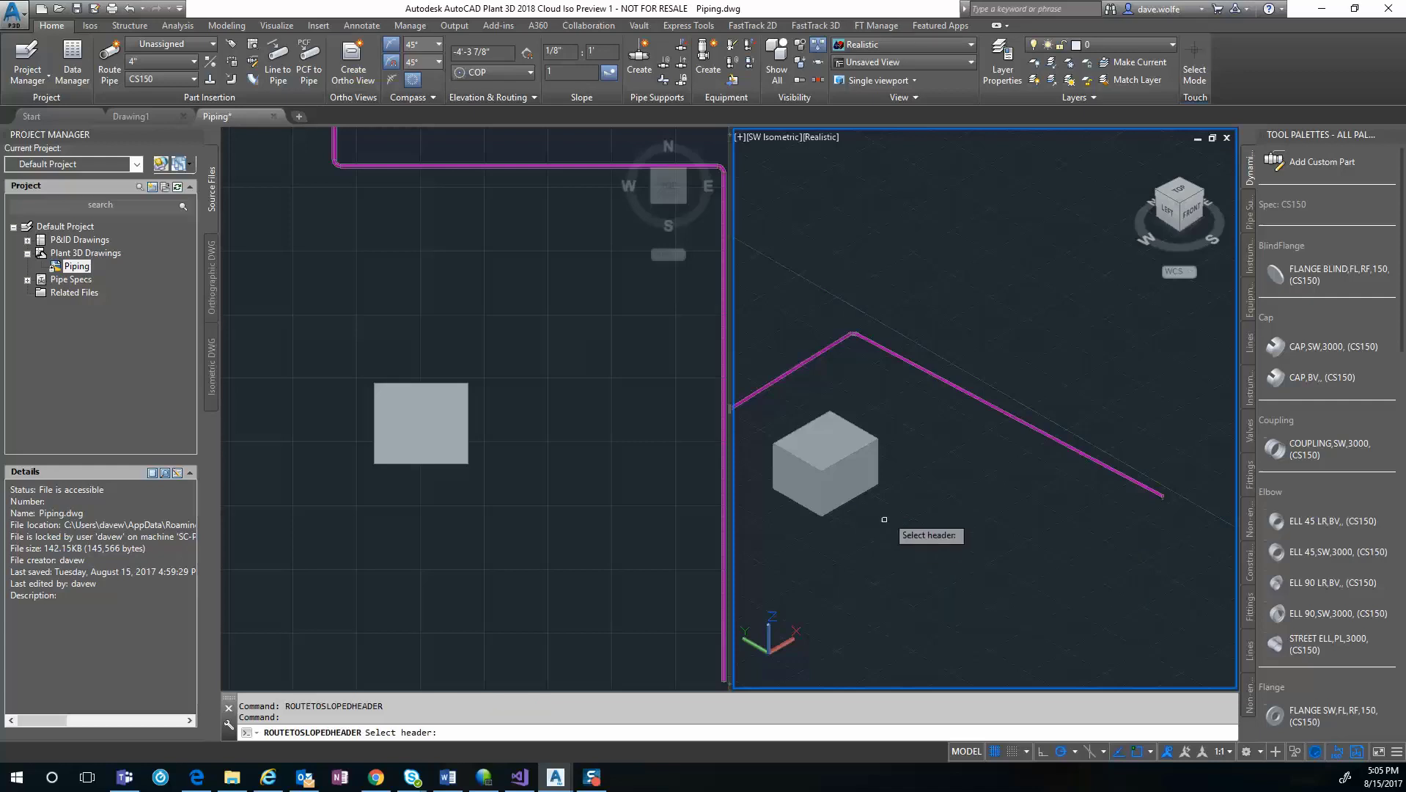
mouse_move(1064, 443)
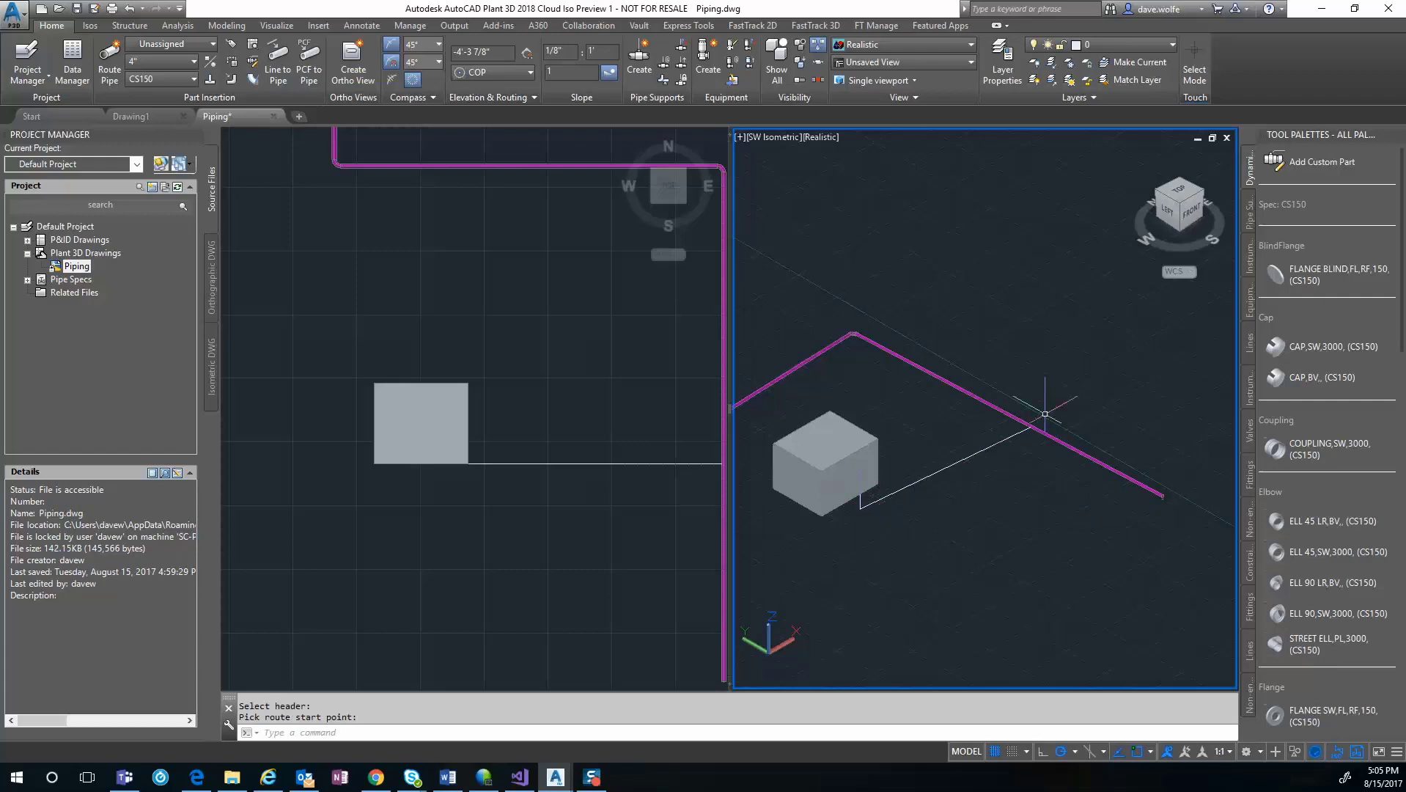
mouse_move(999, 433)
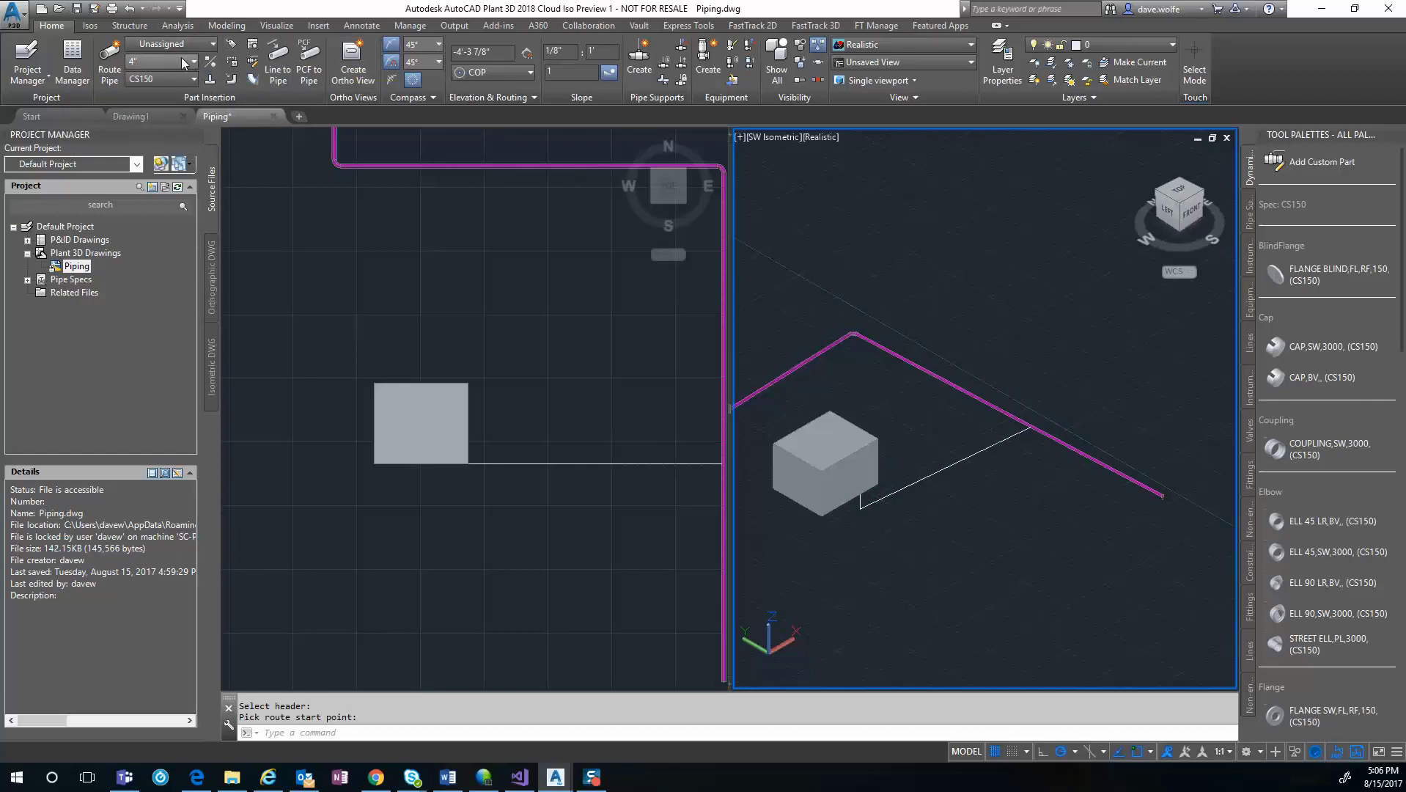
Step: Convert the sketched route line into 4" CS150 branch pipe joining the header via Line to Pipe
left_click(194, 63)
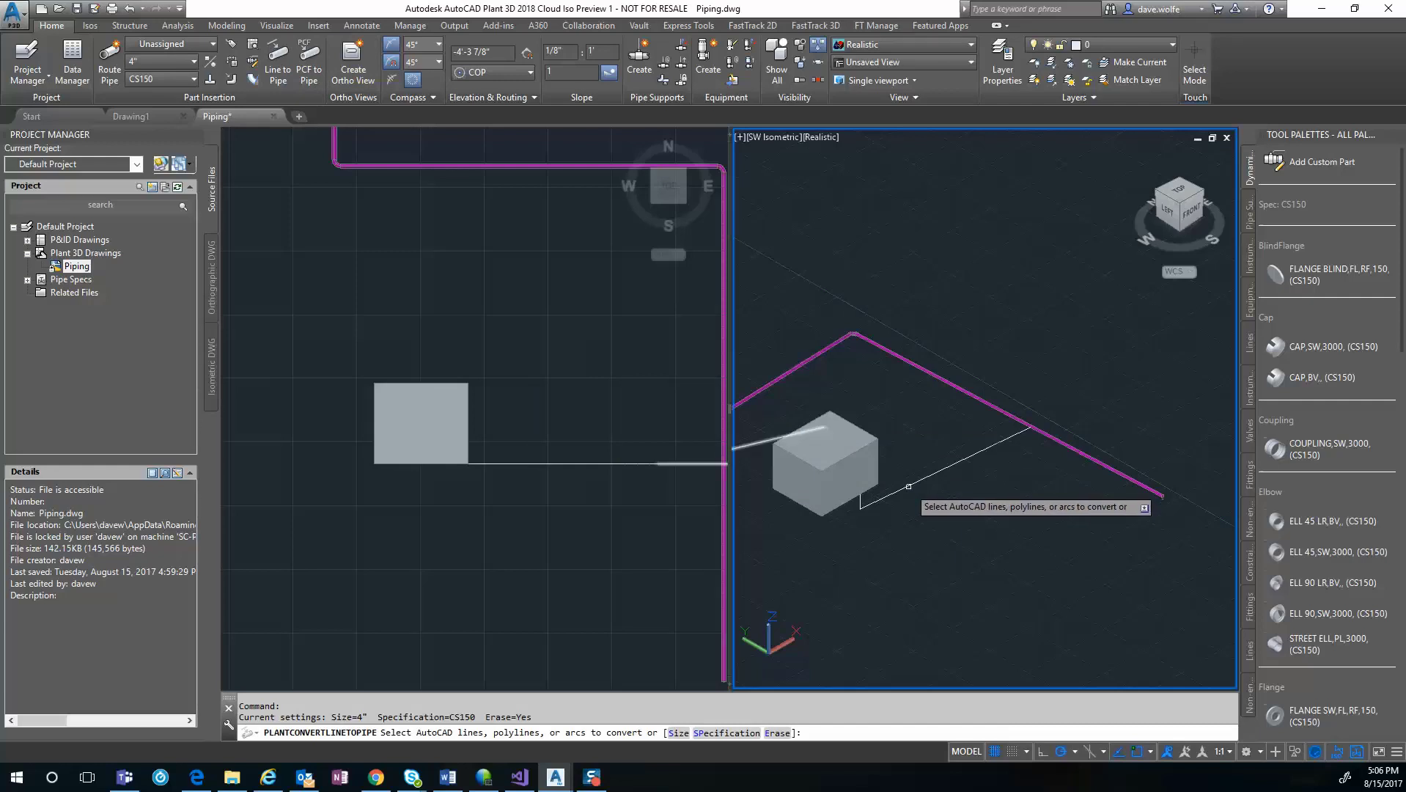
right_click(909, 499)
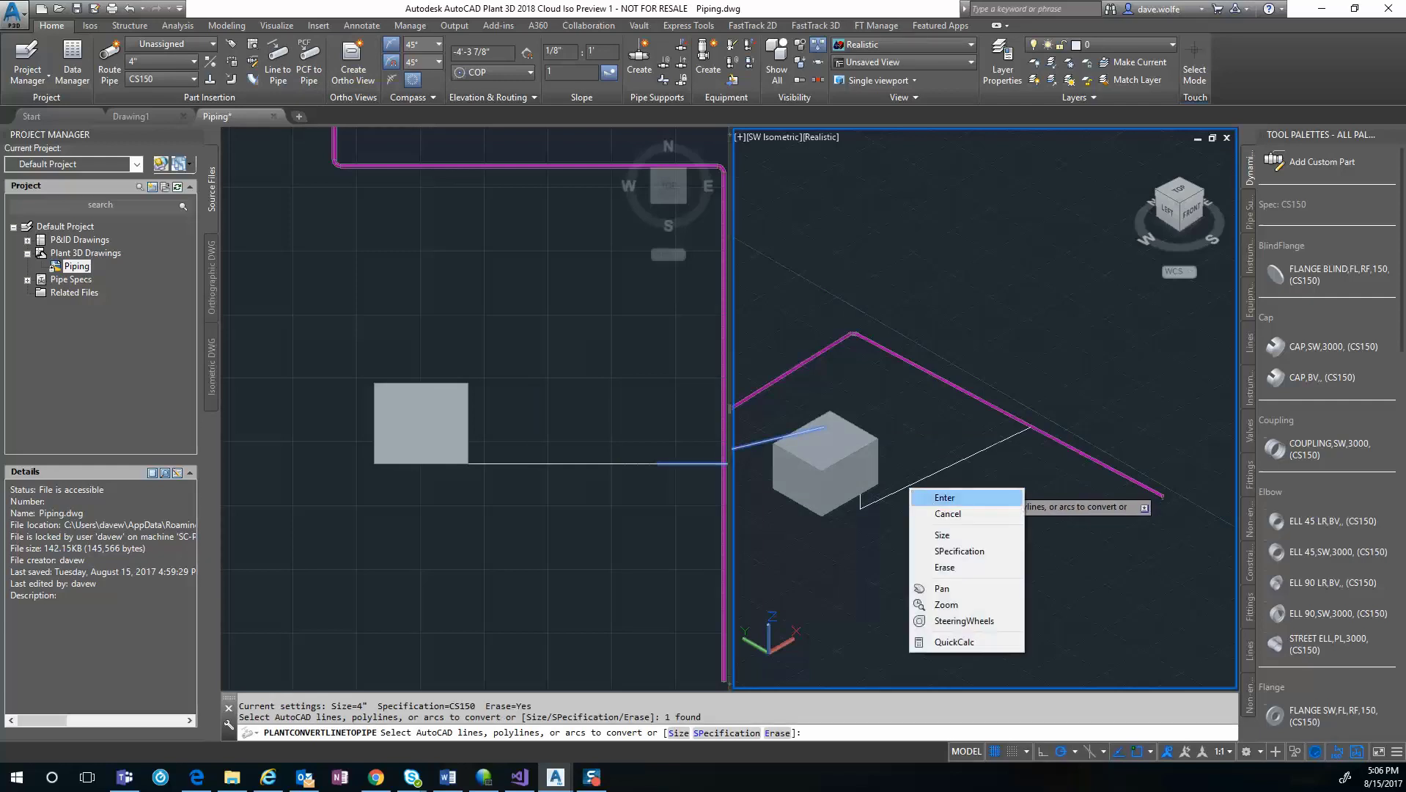
left_click(944, 497)
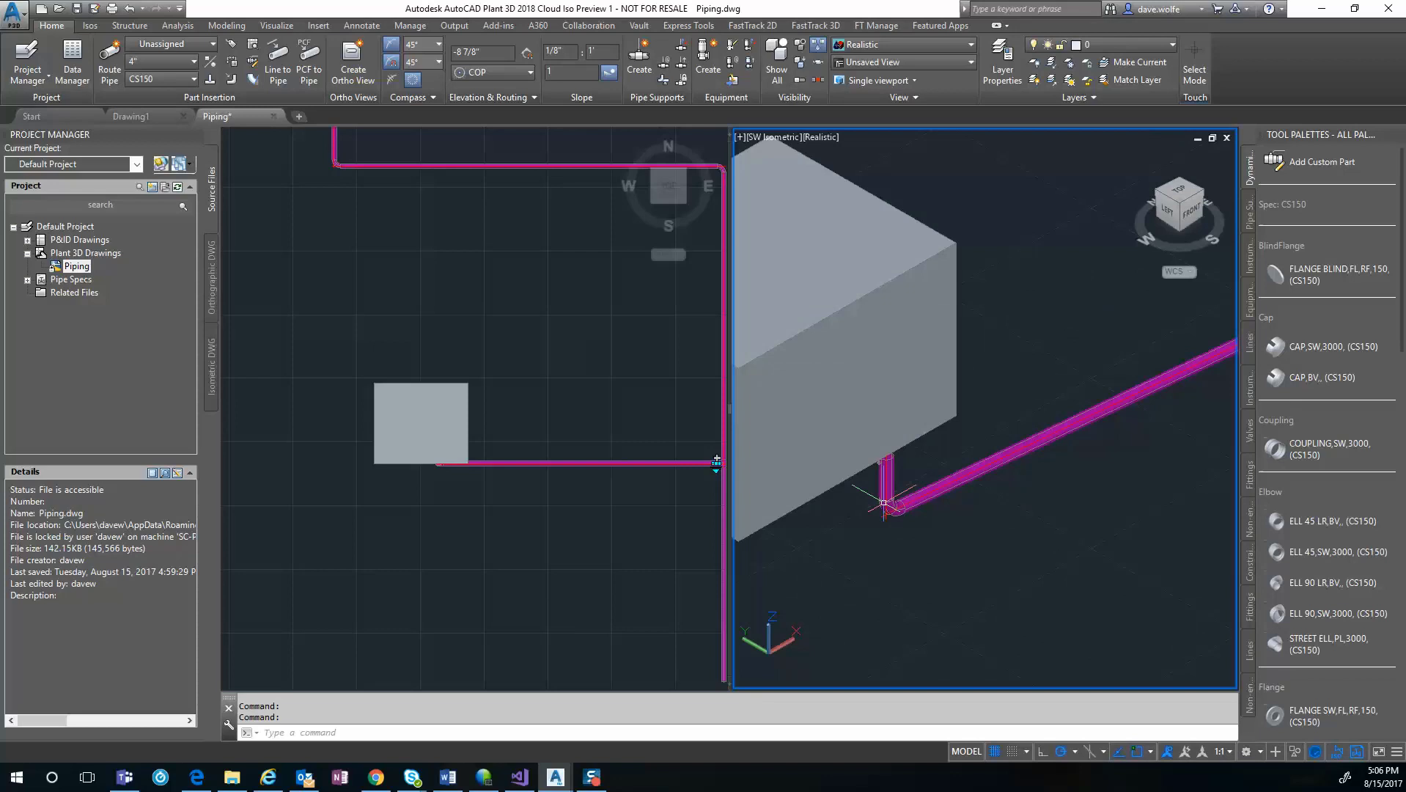
Step: Select the whole connected branch path and assign it a new line number tag
right_click(889, 506)
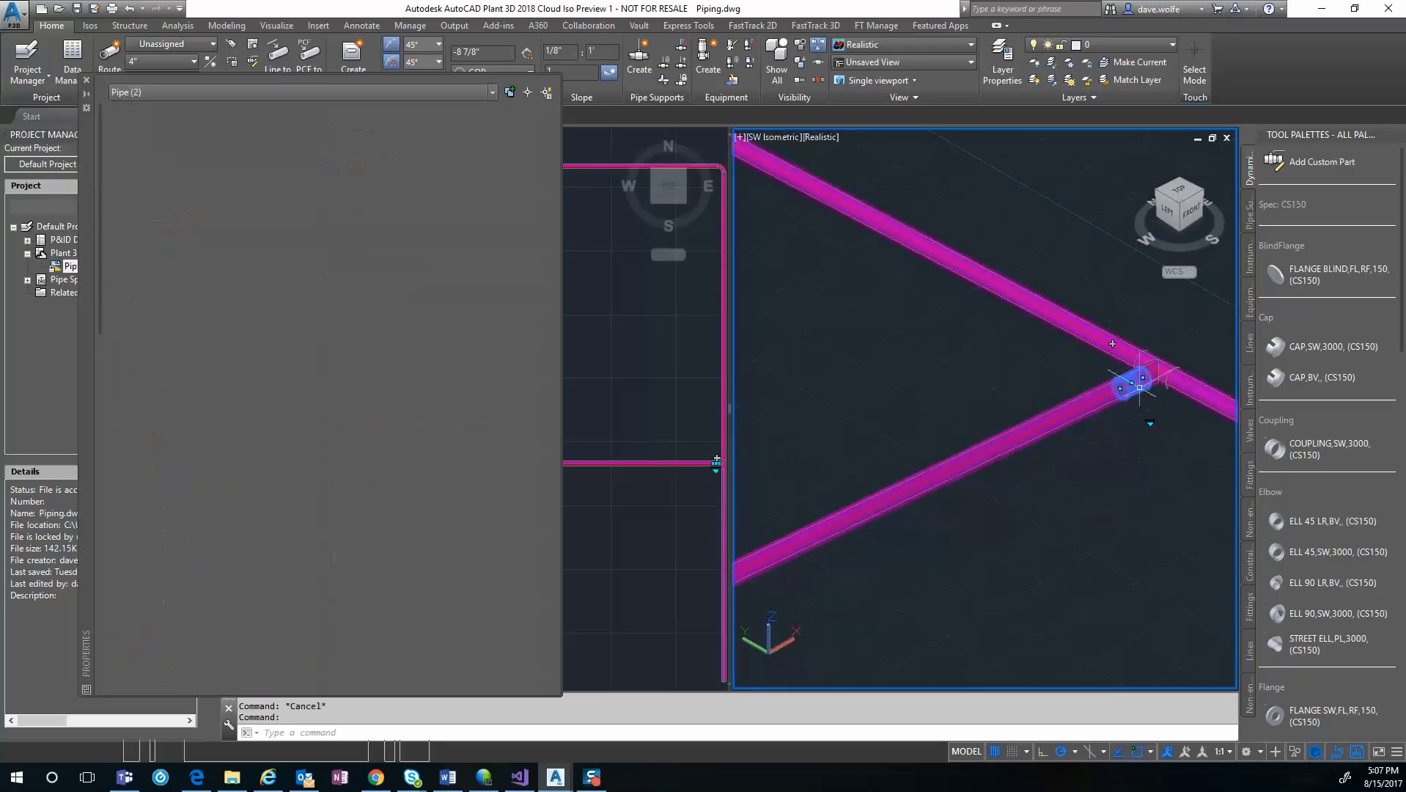
right_click(1130, 391)
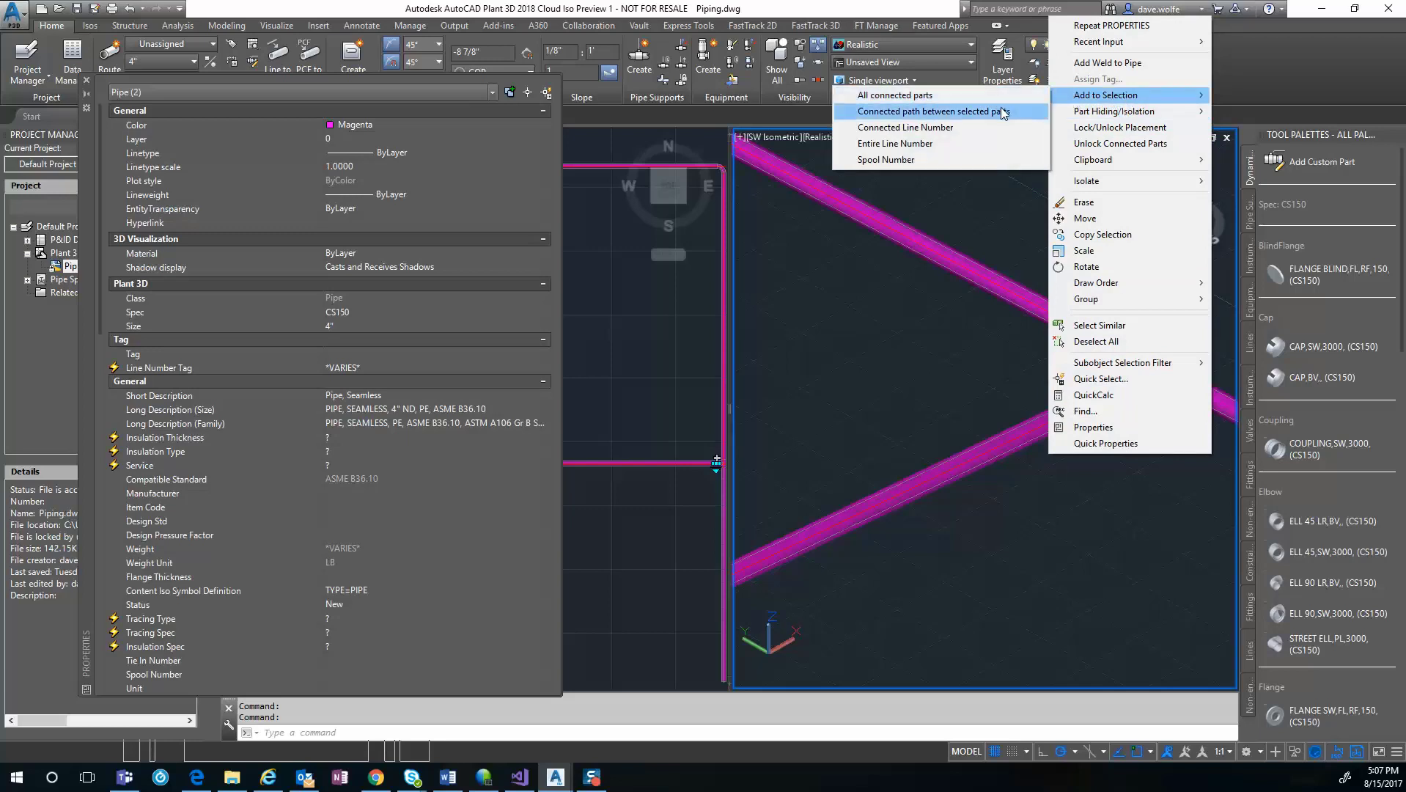
left_click(926, 111)
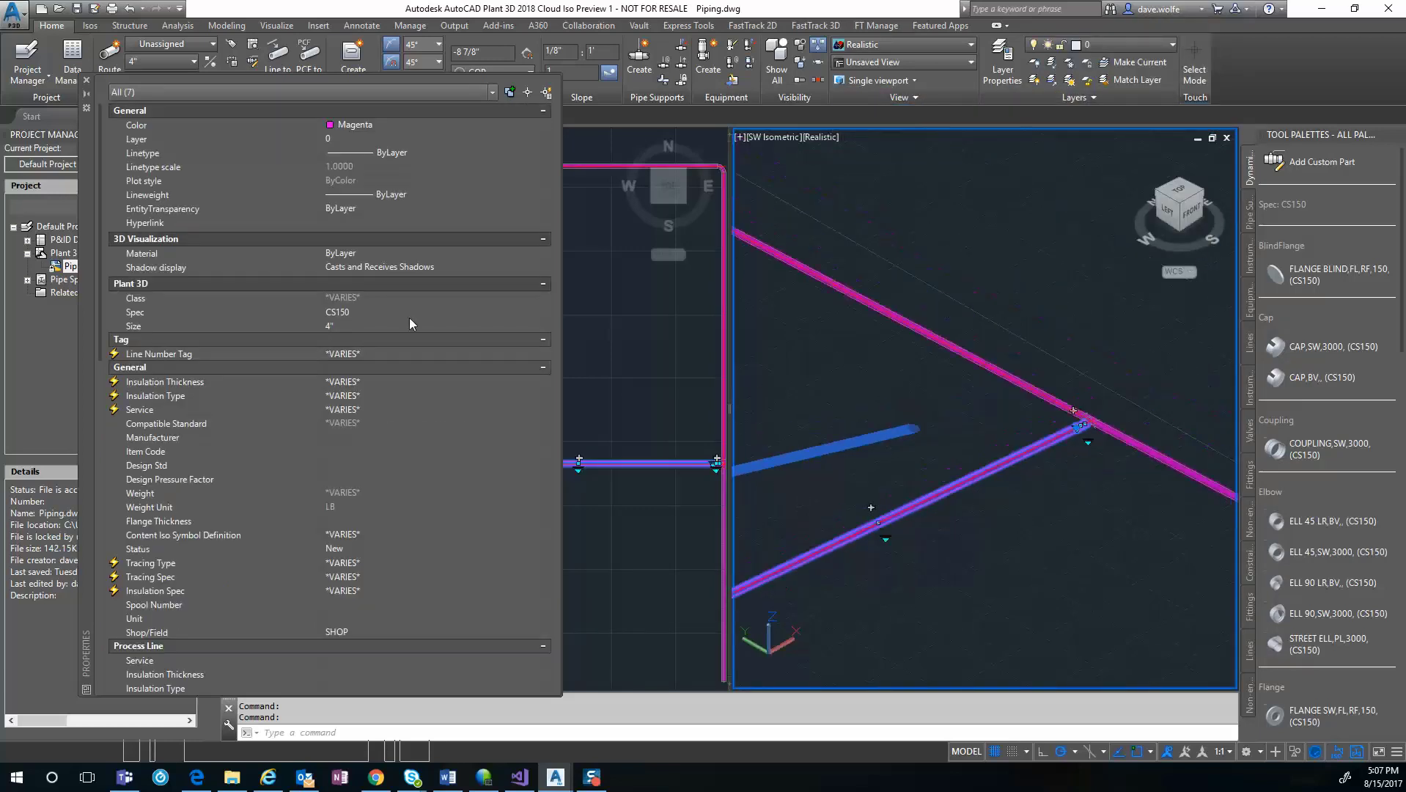
left_click(544, 354)
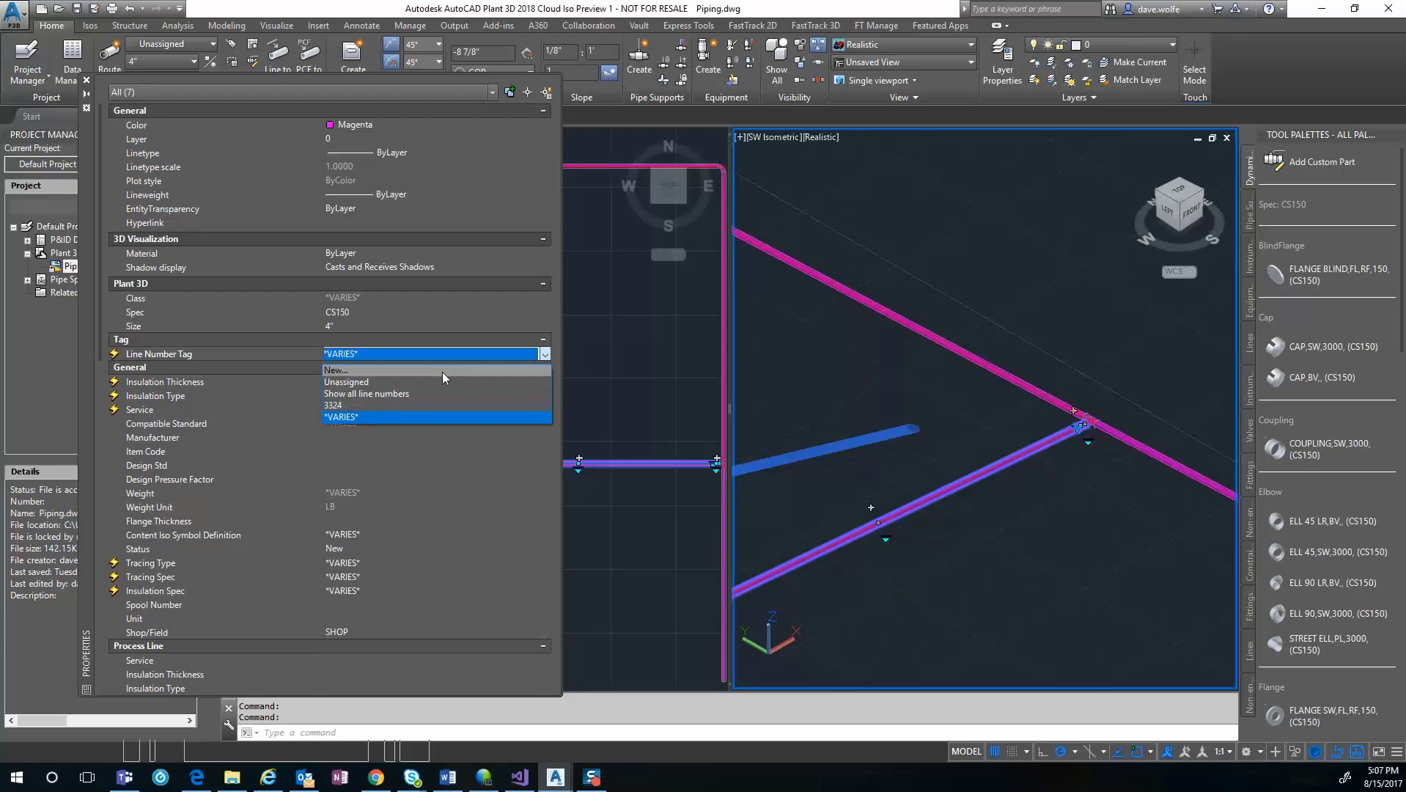
left_click(336, 370)
type("33")
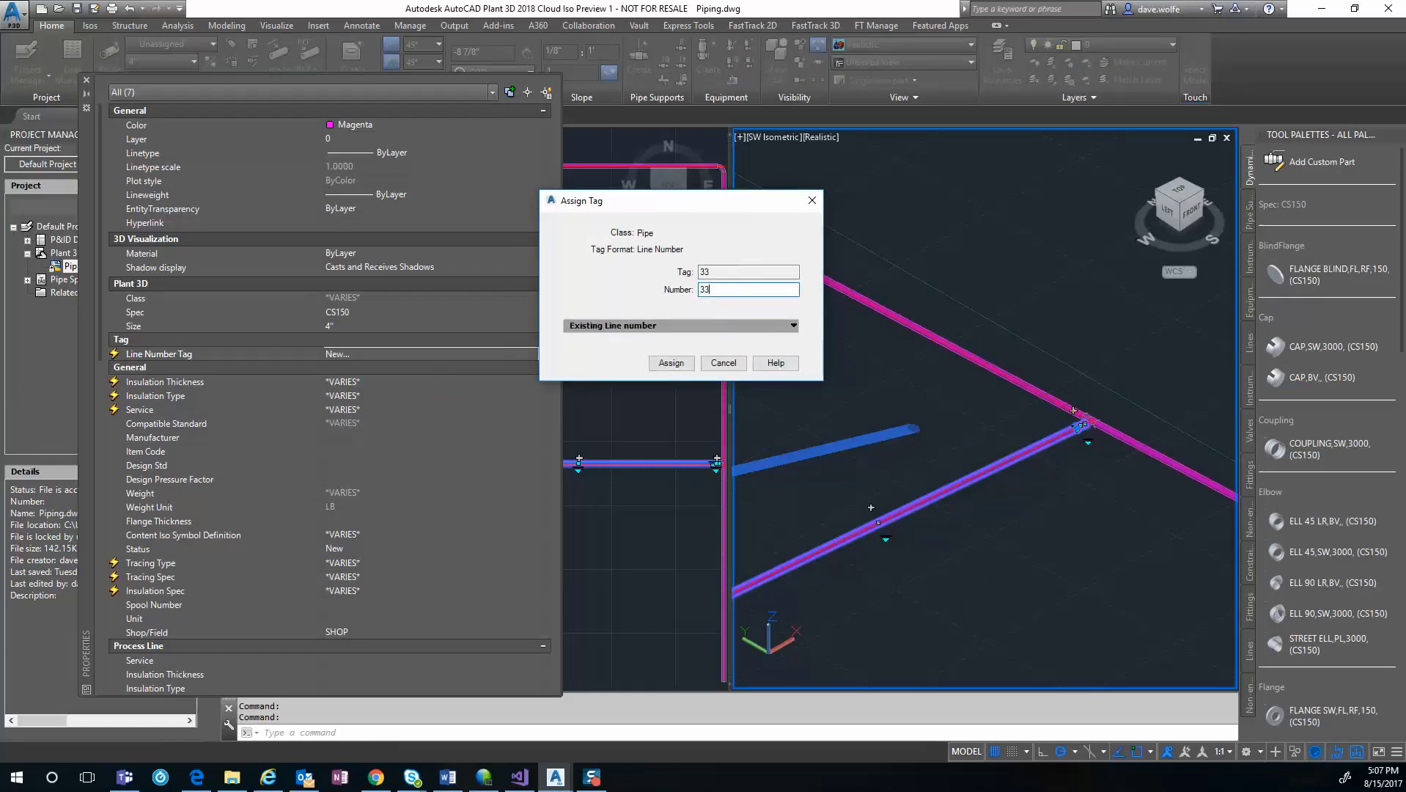
left_click(671, 362)
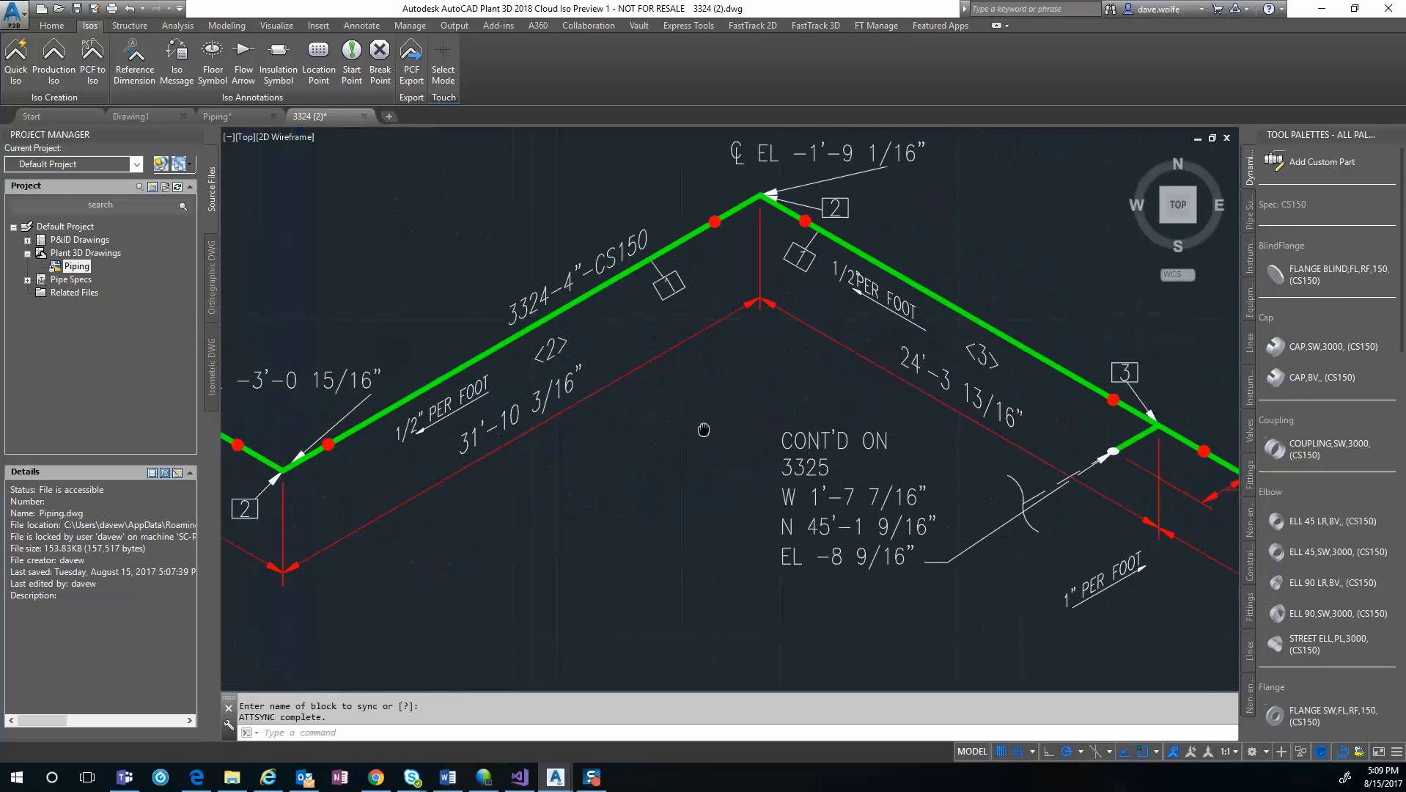
Step: Review the line 3324 isometric's header open end, then save it on closing
left_click_drag(703, 428, 661, 457)
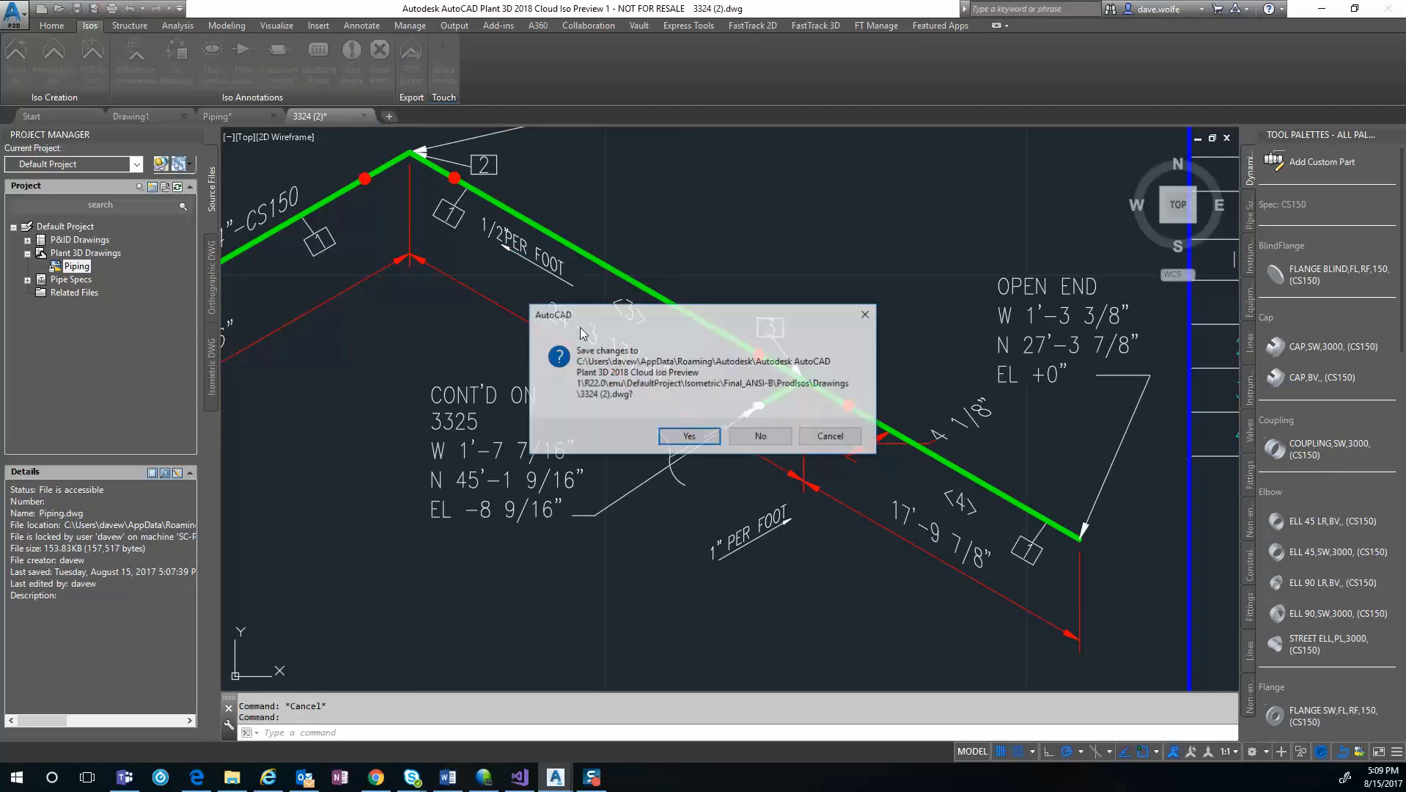
left_click(759, 436)
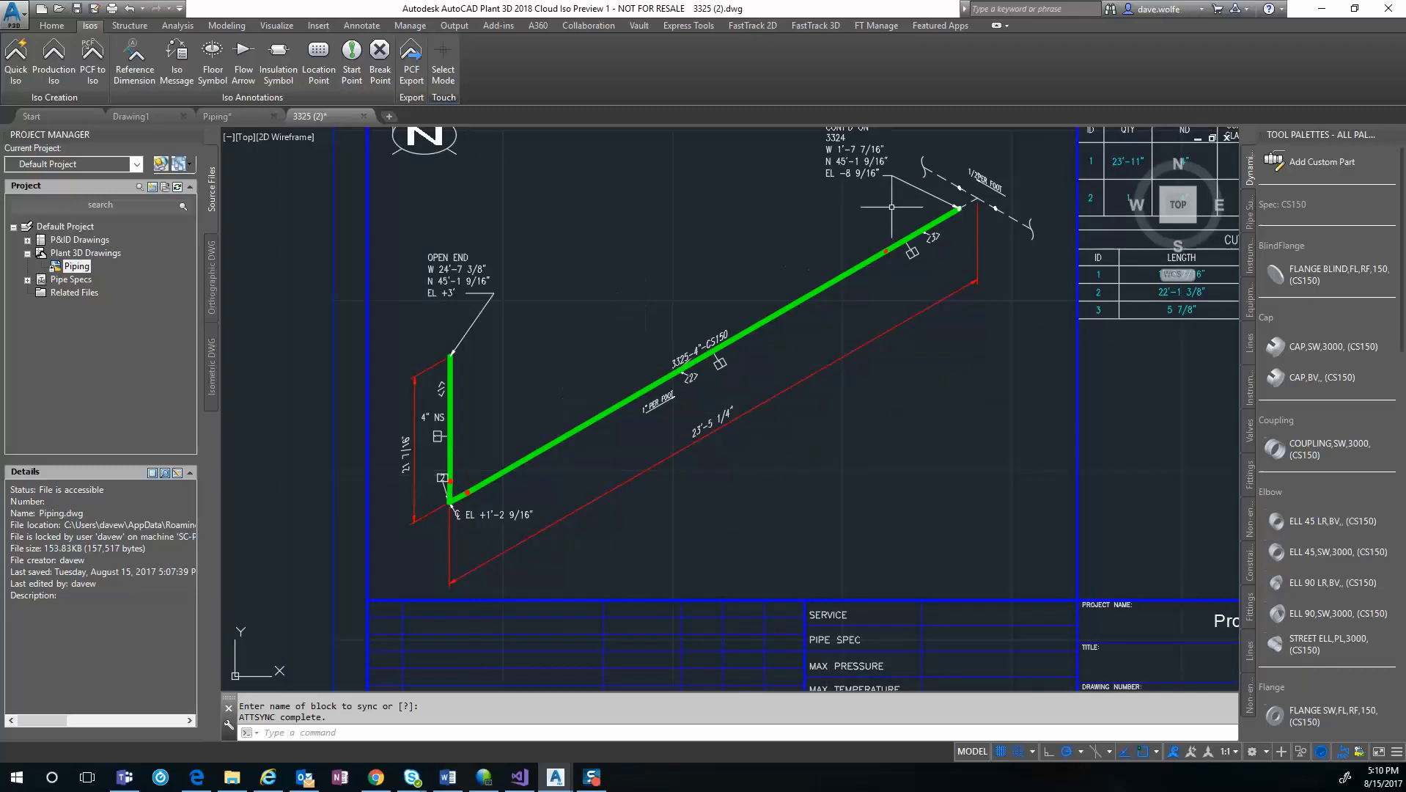
mouse_move(860, 280)
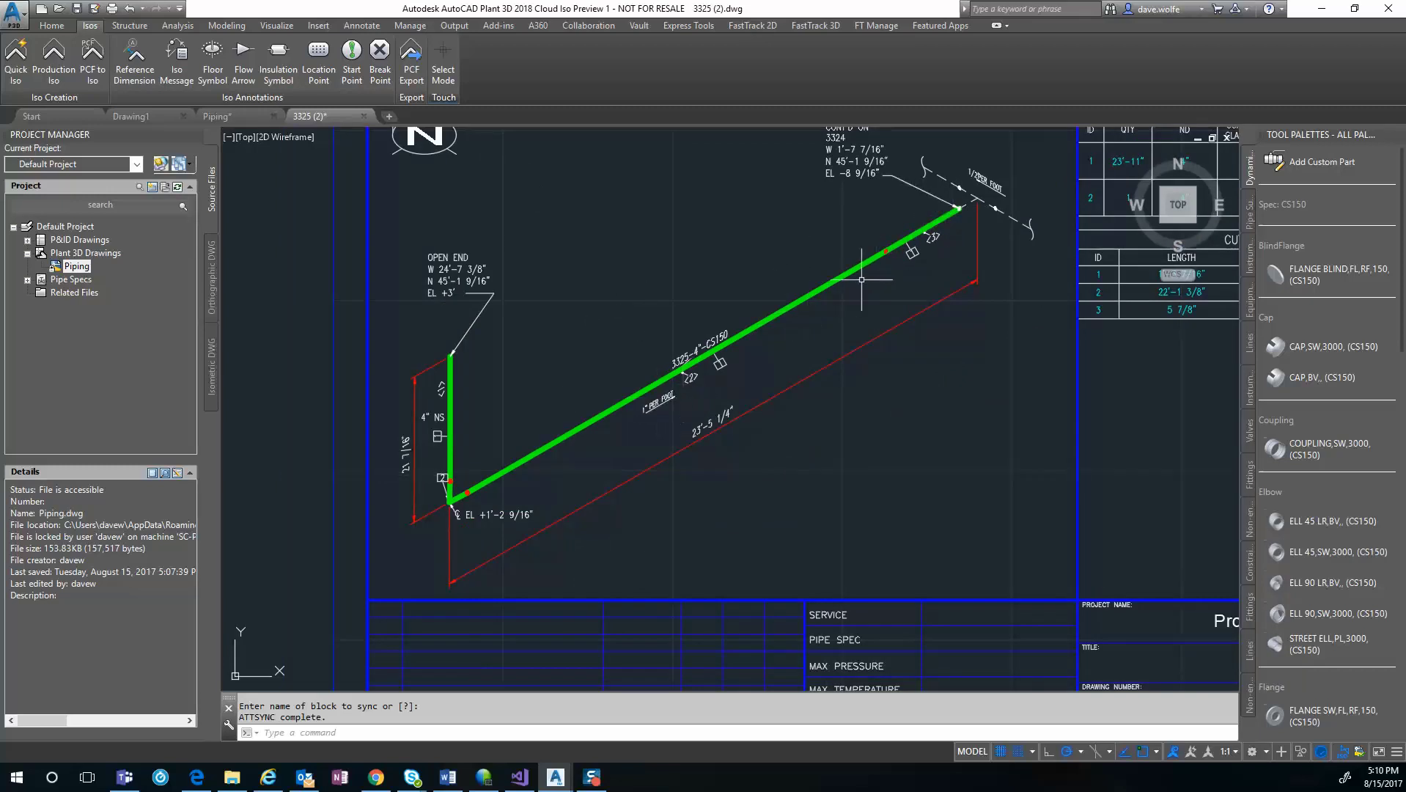